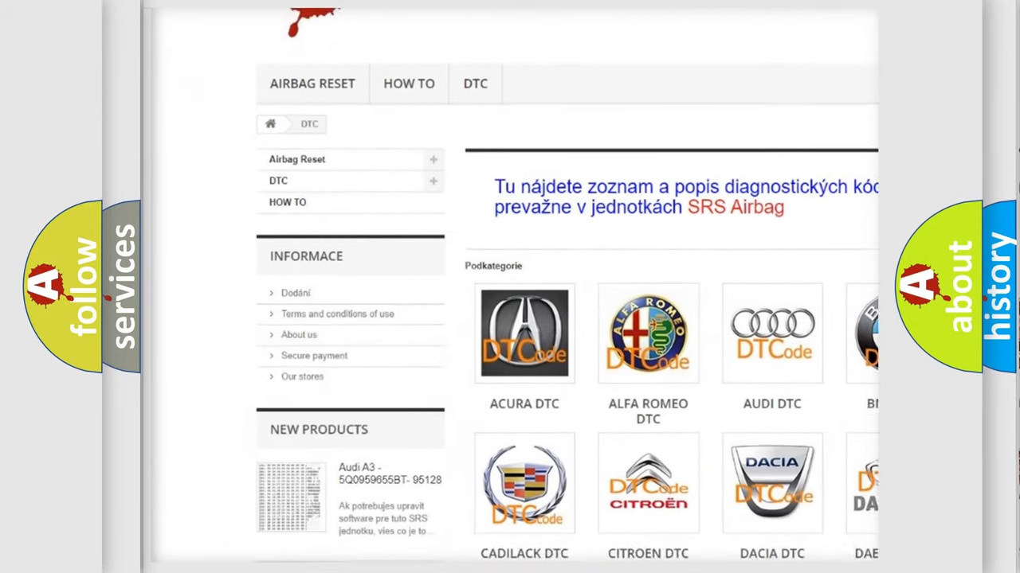
scroll("down", 3)
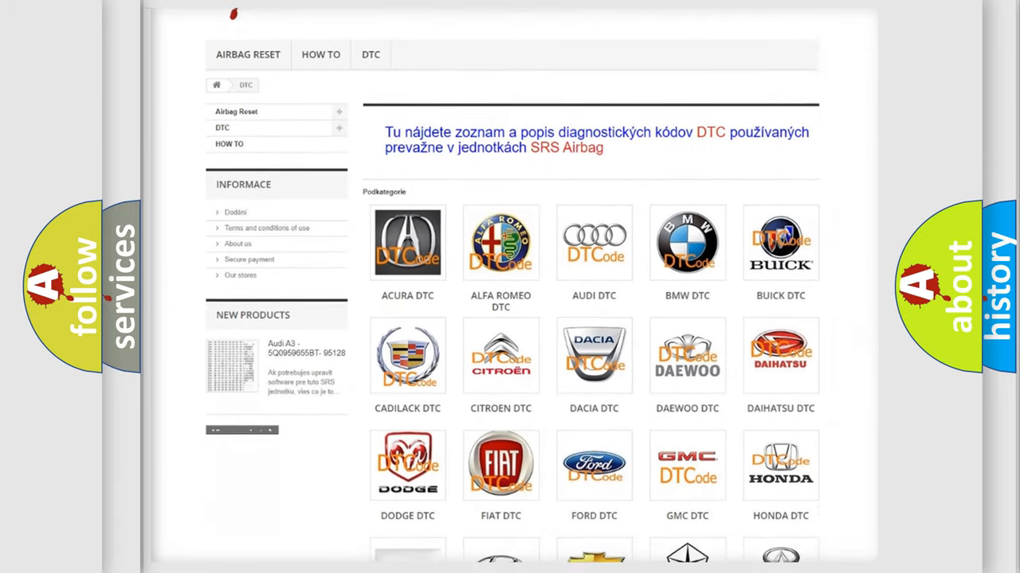
scroll("down", 3)
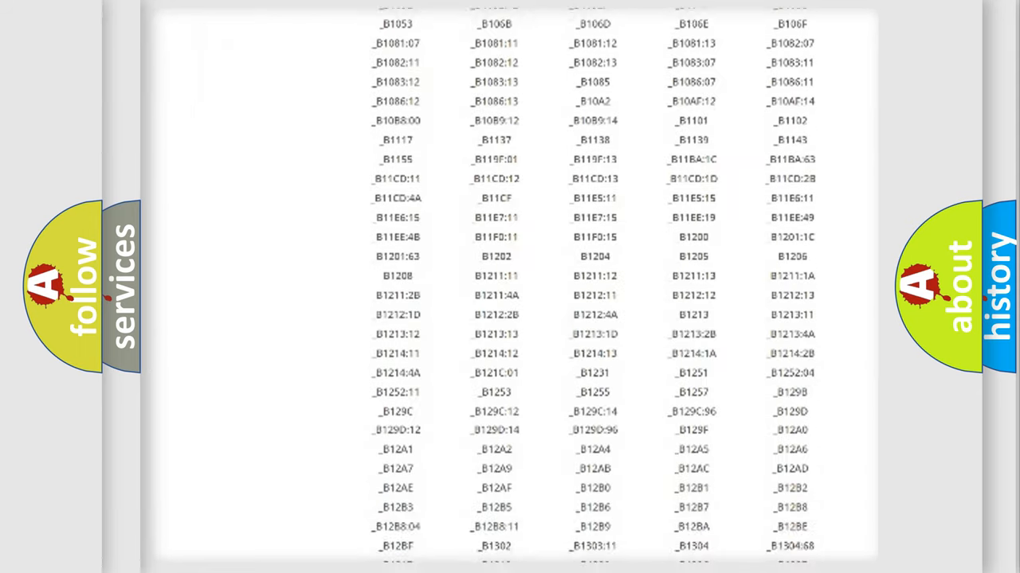
scroll("down", 3)
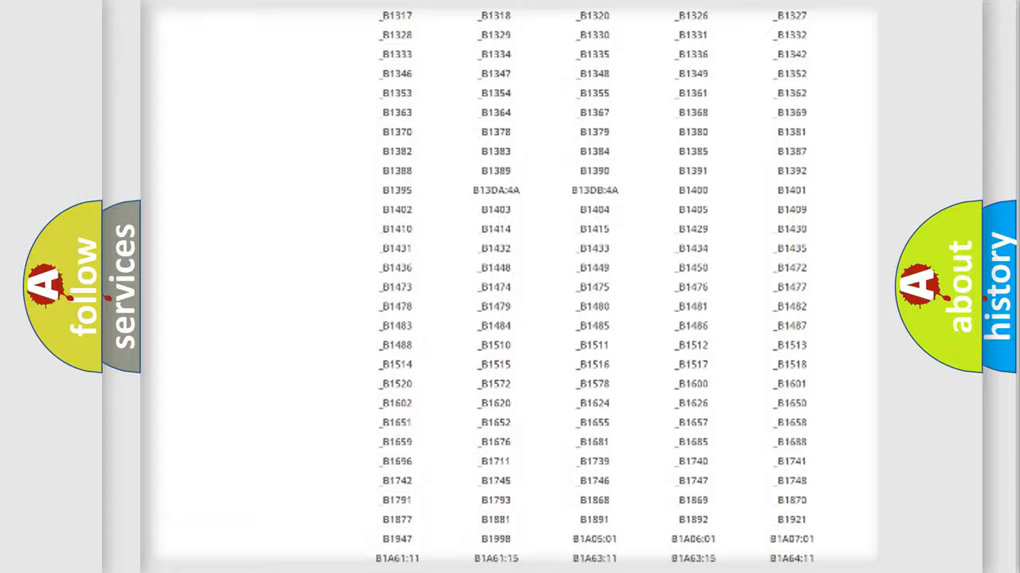